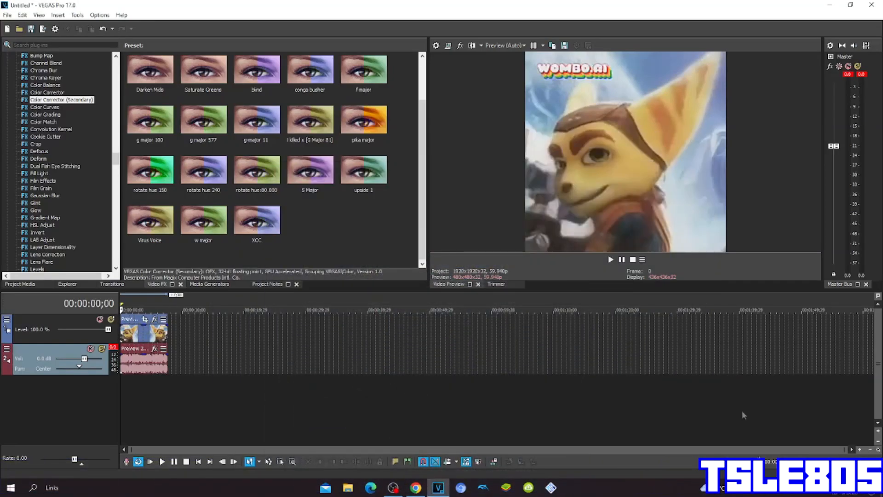
# Show the Project Media list with the imported Ratchet clip.
pyautogui.click(19, 283)
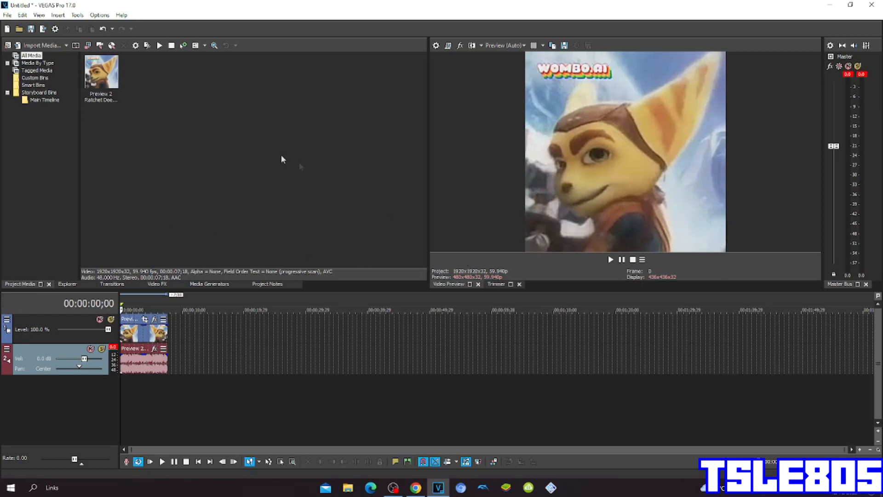
pyautogui.moveTo(229, 135)
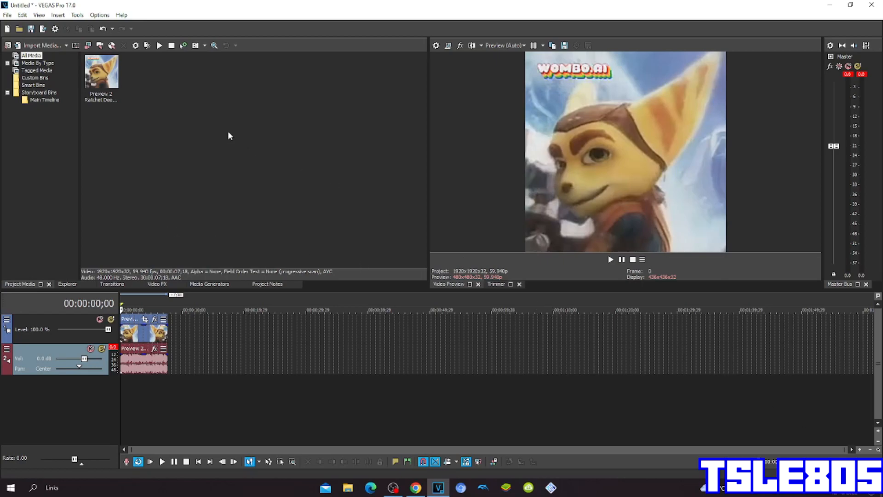
pyautogui.moveTo(219, 132)
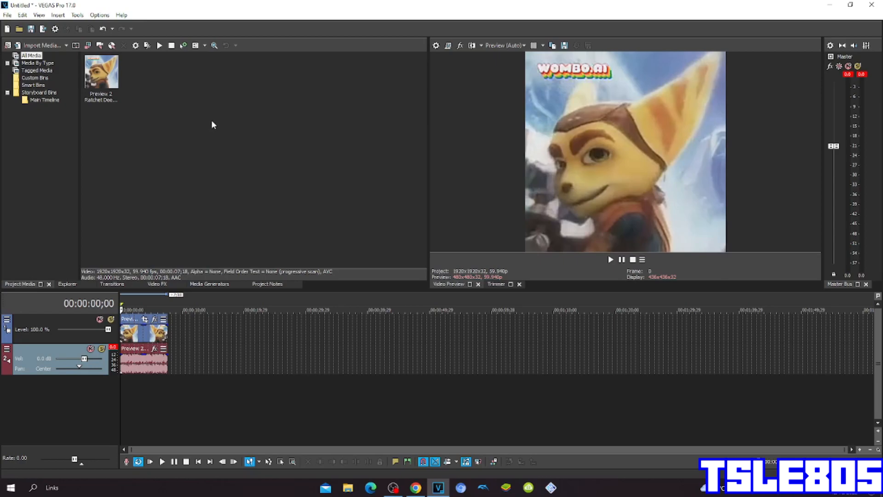
pyautogui.moveTo(157, 279)
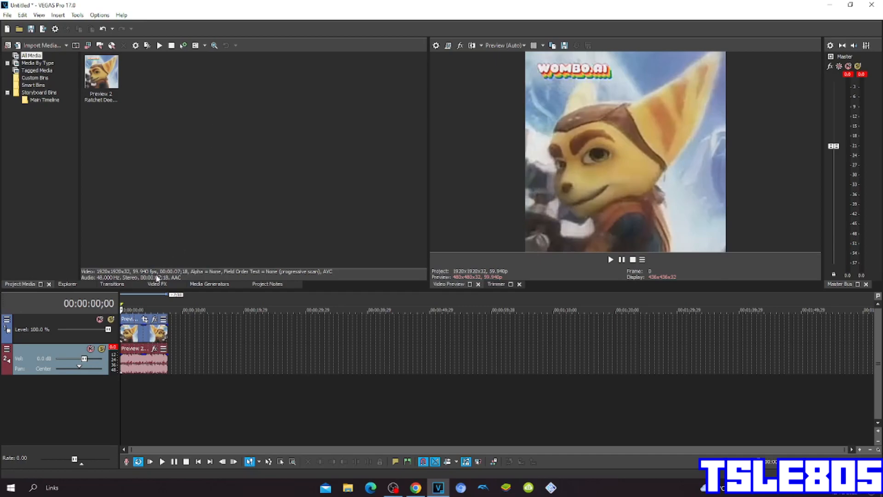
# Apply the Channel Blend RGB to BGR preset to the Ratchet clip, turning it blue.
pyautogui.click(158, 284)
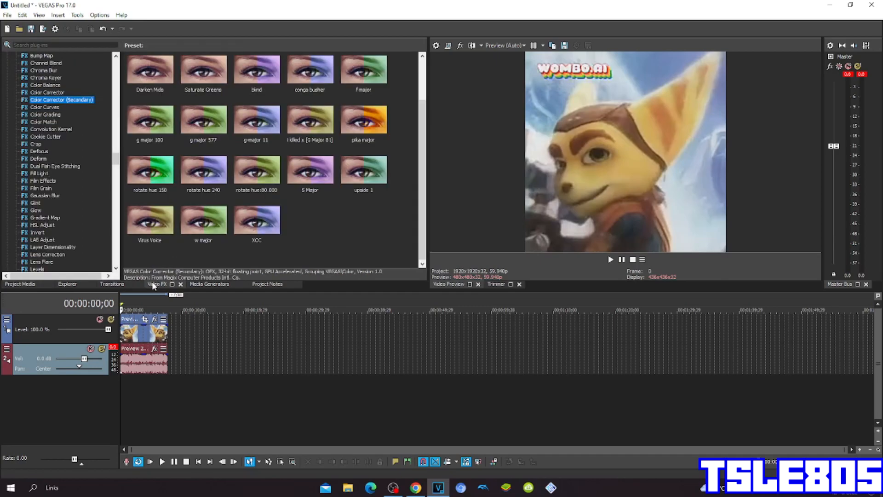
pyautogui.click(46, 115)
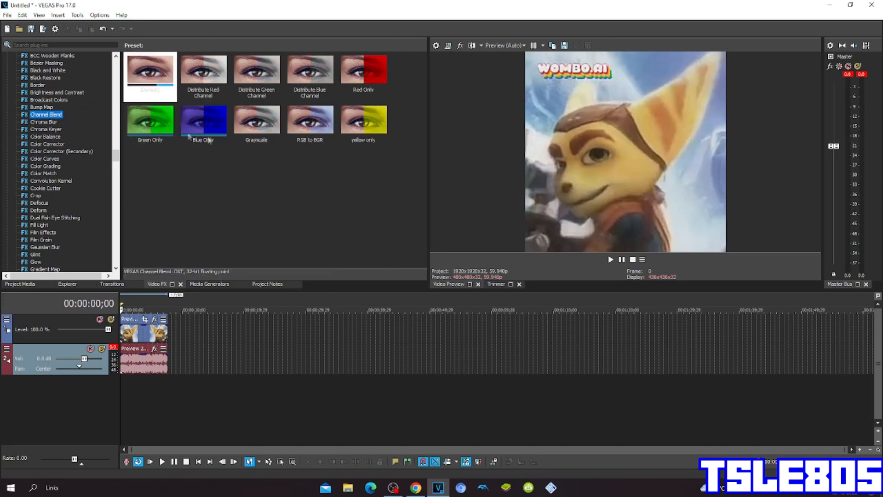
pyautogui.click(310, 118)
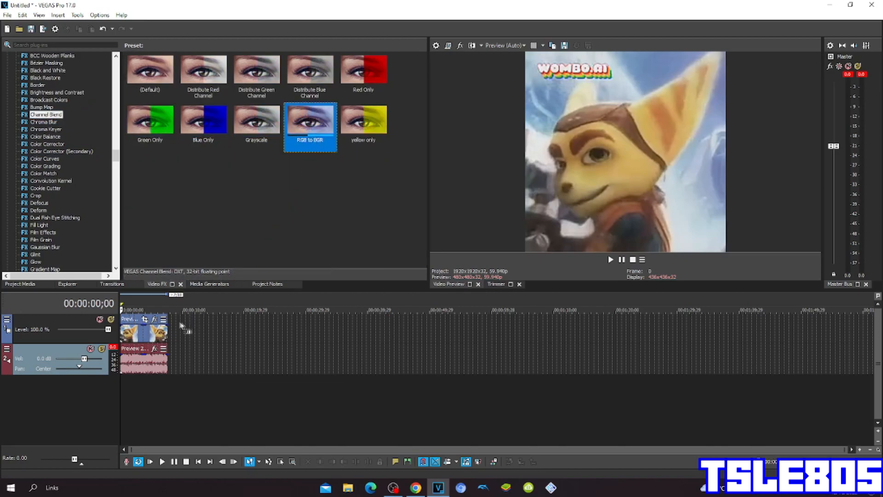
pyautogui.doubleClick(309, 118)
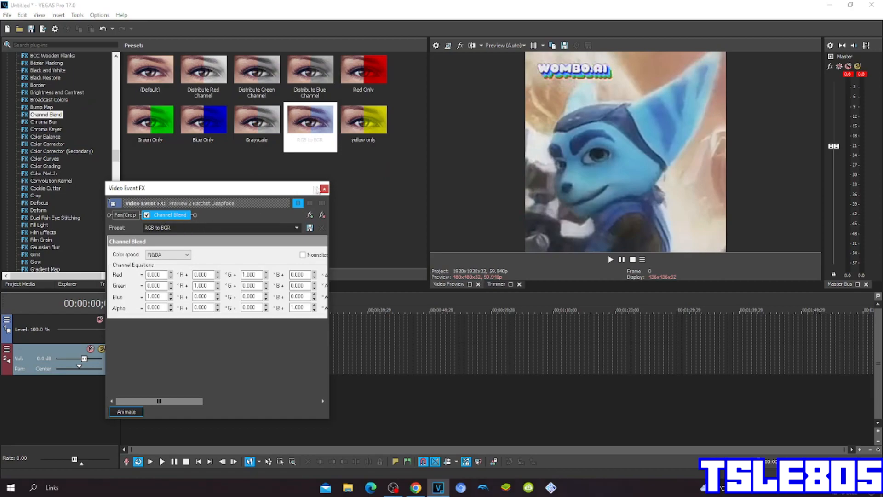
pyautogui.click(325, 188)
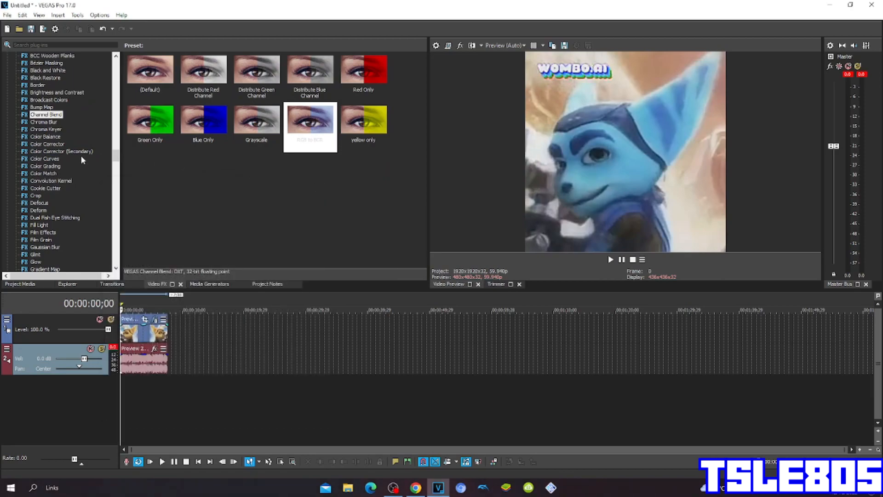
# Apply the Color Corrector (Secondary) g major 100 preset, shifting the clip to purple.
pyautogui.click(61, 150)
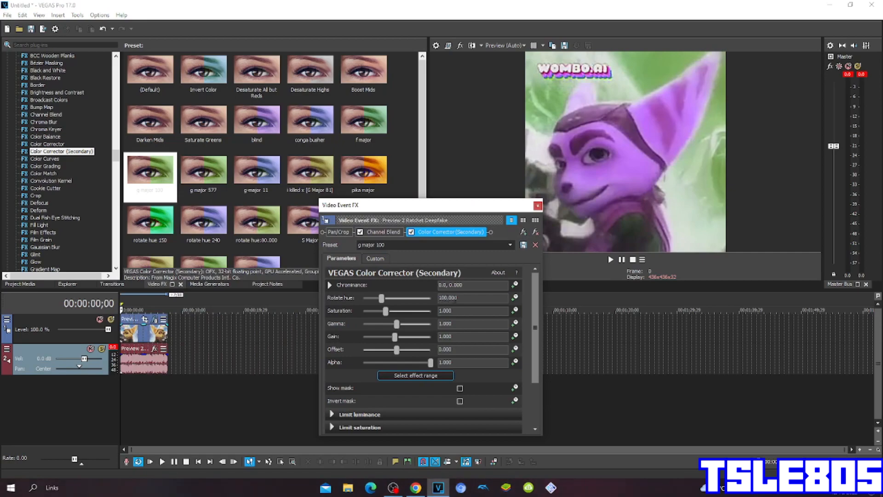
pyautogui.click(535, 205)
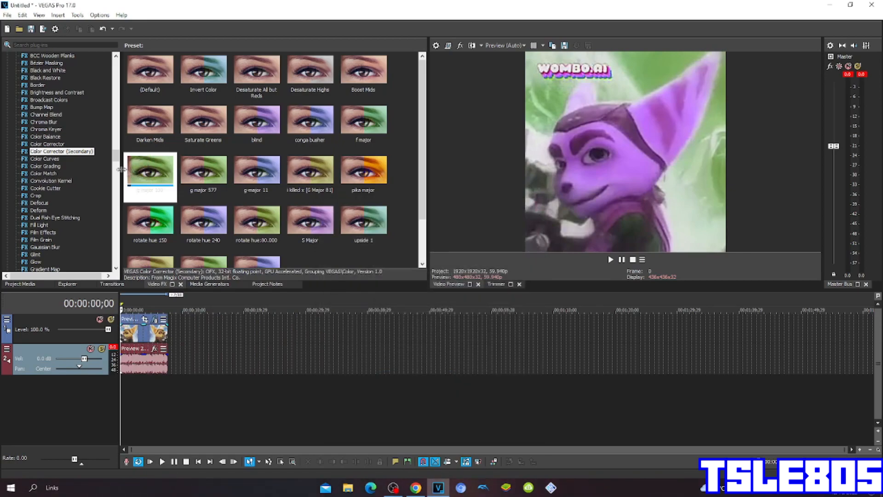
pyautogui.scroll(-3)
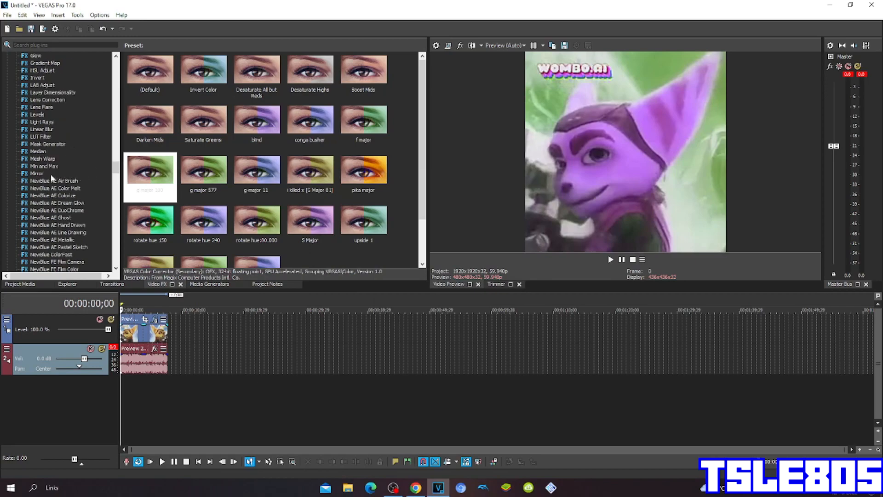
# Apply the Mirror Reflect Left preset so the purple clip reflects symmetrically.
pyautogui.click(36, 173)
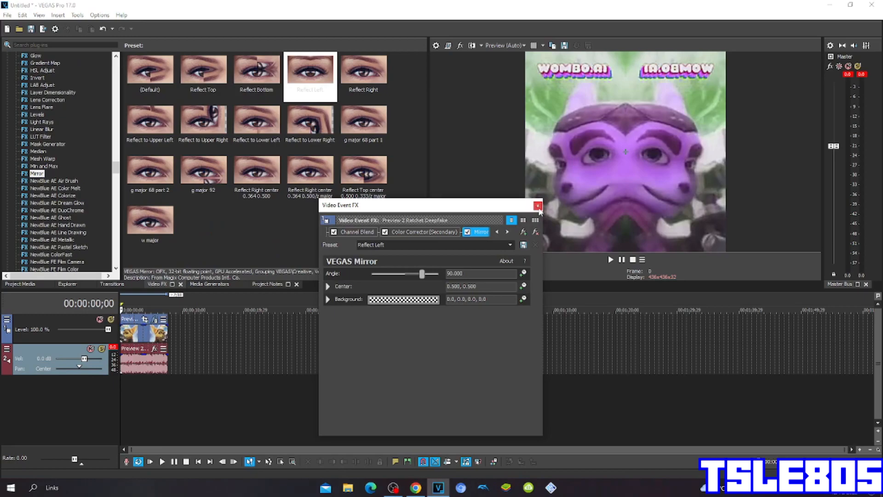
pyautogui.click(537, 205)
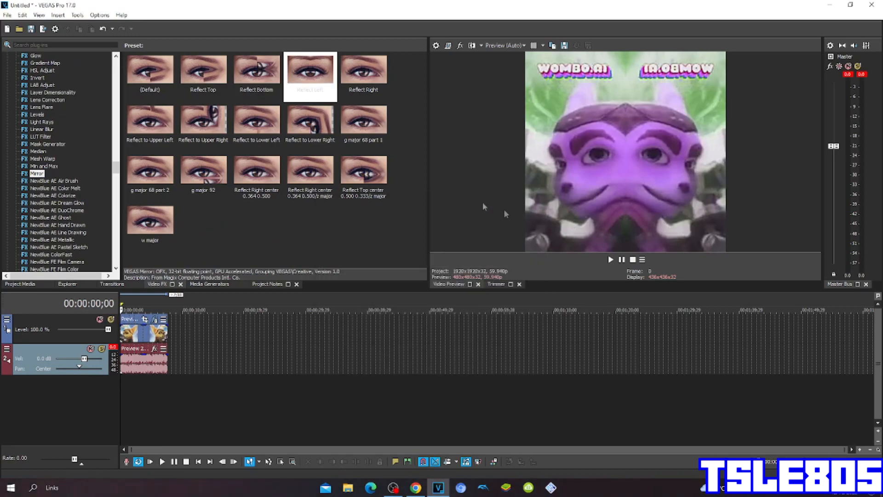
pyautogui.scroll(-3)
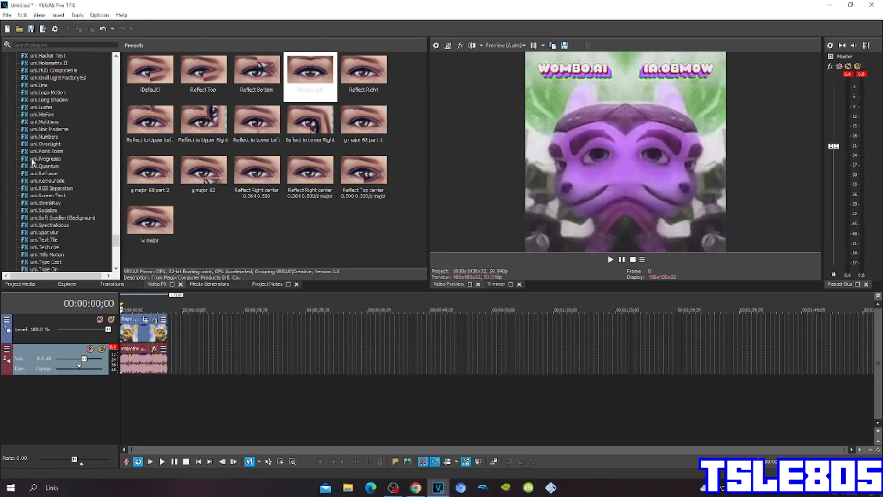
# Apply the Wave g major 100 (version two) preset and close the clip's effects window.
pyautogui.click(37, 210)
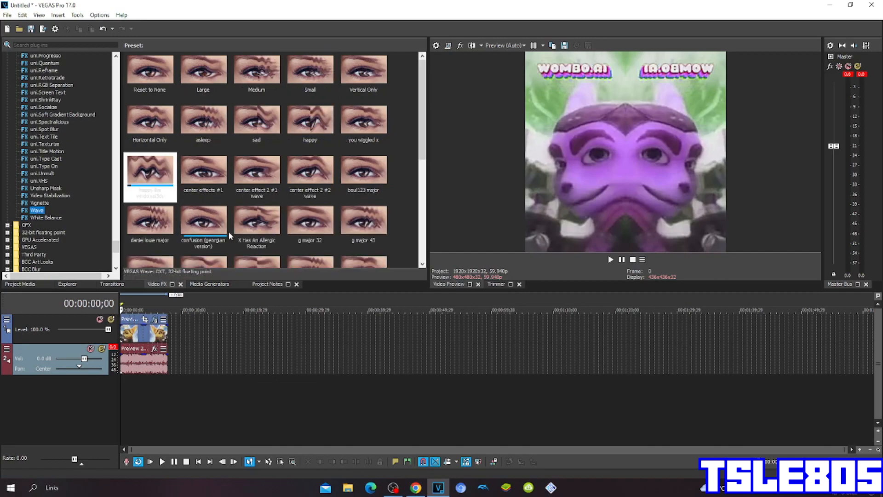
pyautogui.scroll(-3)
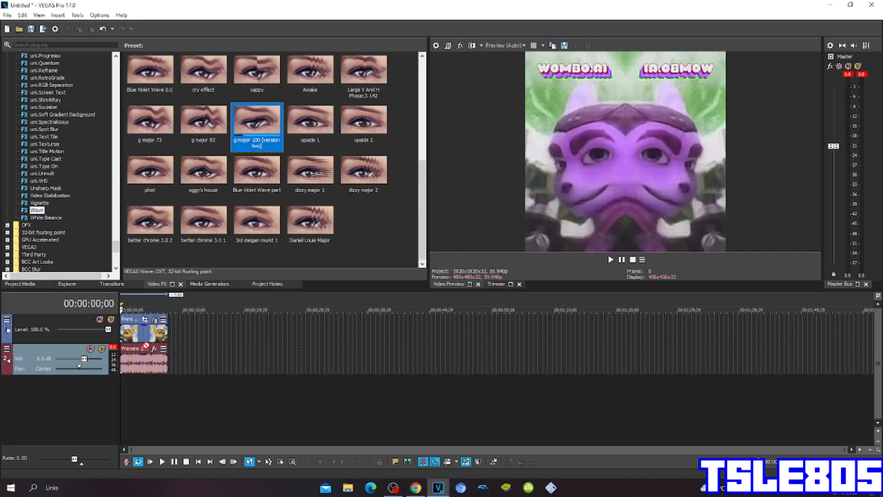
pyautogui.doubleClick(257, 121)
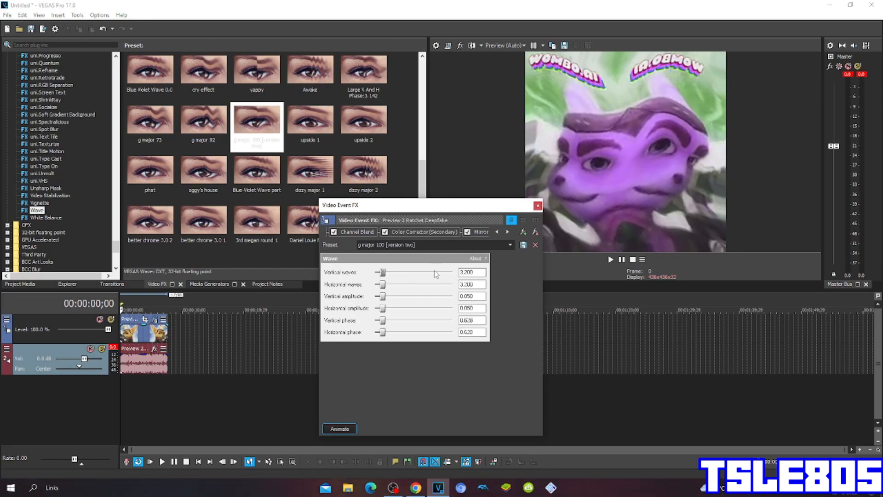
pyautogui.moveTo(457, 291)
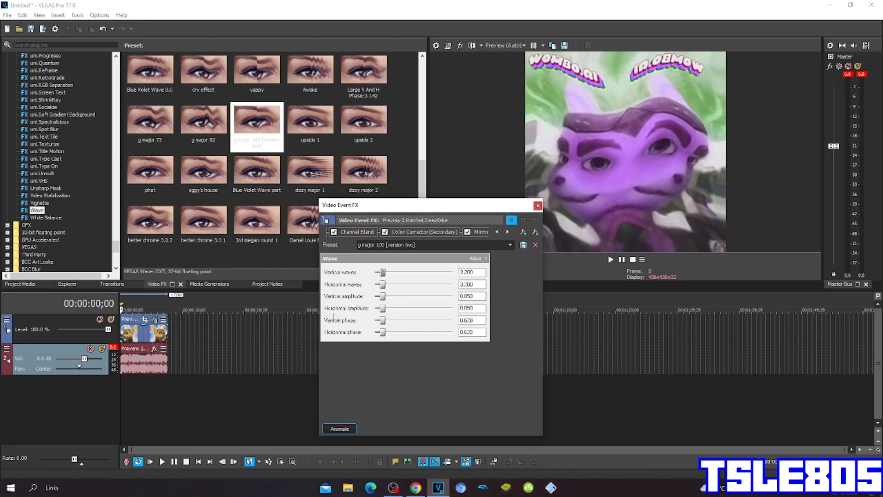
pyautogui.click(472, 308)
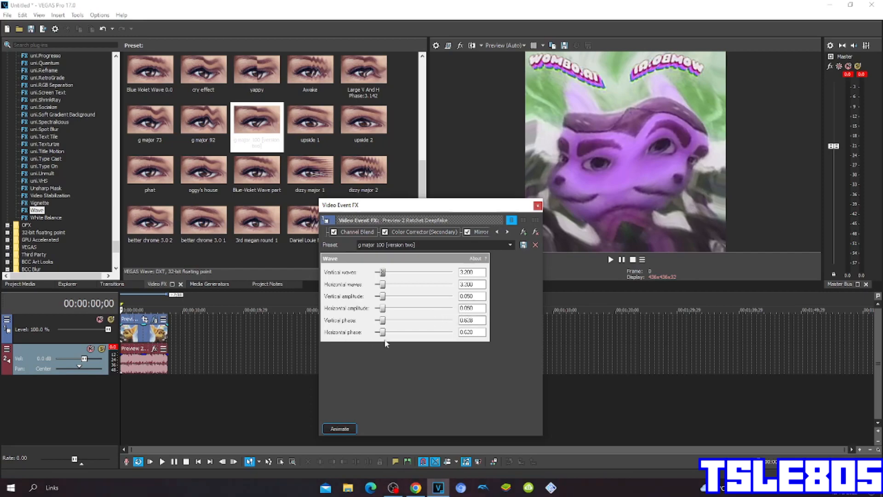
pyautogui.moveTo(419, 347)
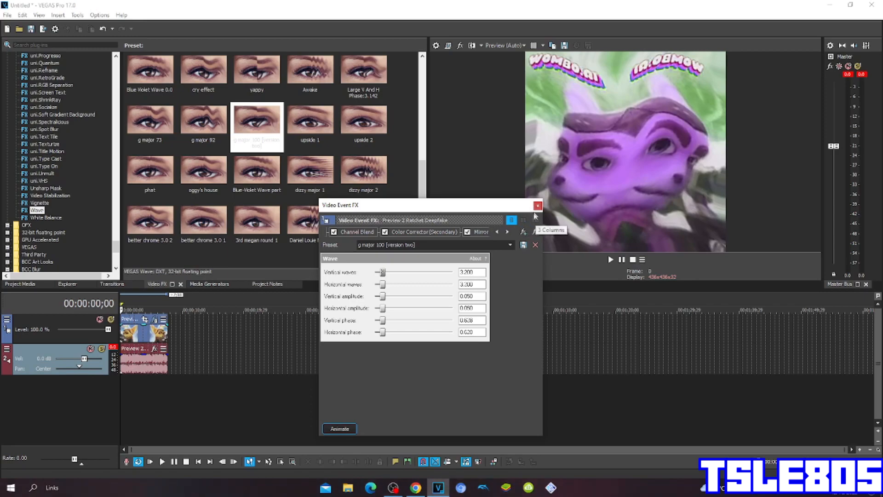
pyautogui.click(537, 205)
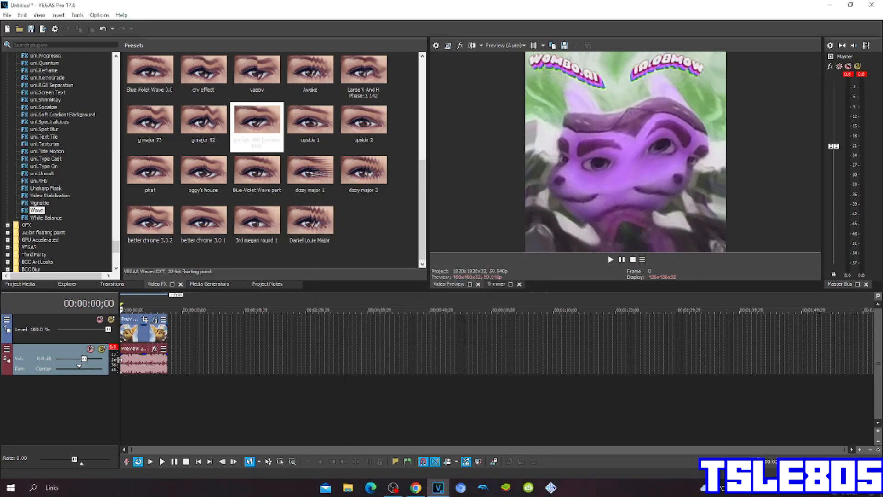
# Bring up the Ratchet audio event's properties.
pyautogui.click(143, 360)
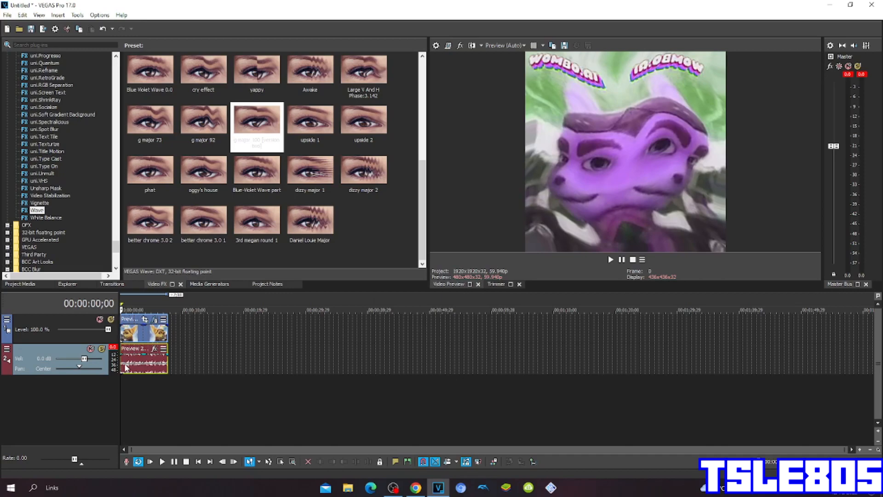
pyautogui.rightClick(143, 360)
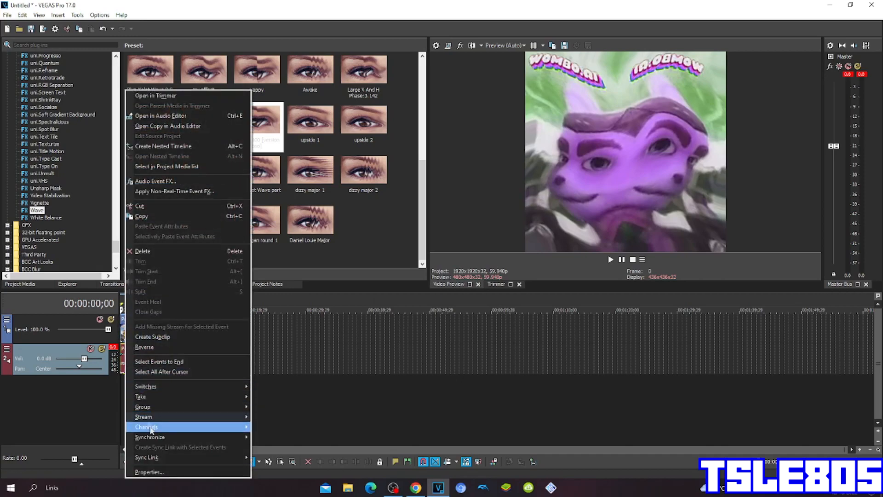
pyautogui.click(149, 472)
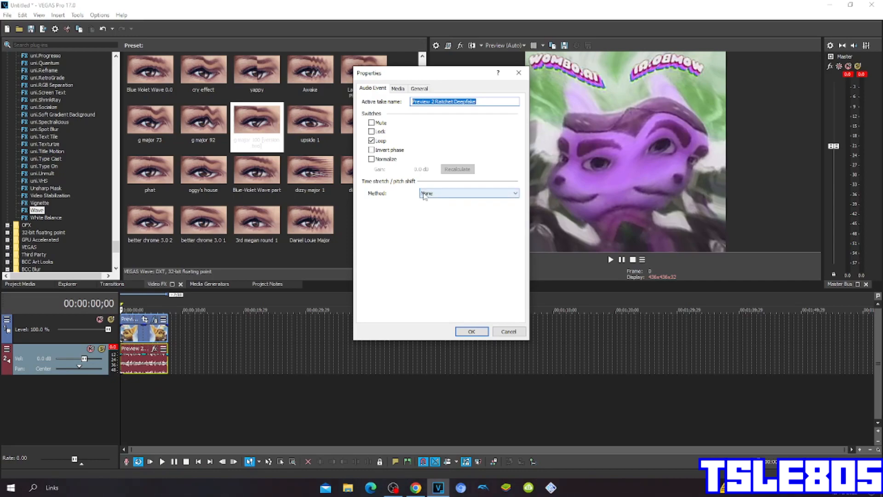
# Set the time stretch/pitch shift method to élastique with Pro quality and confirm.
pyautogui.click(468, 193)
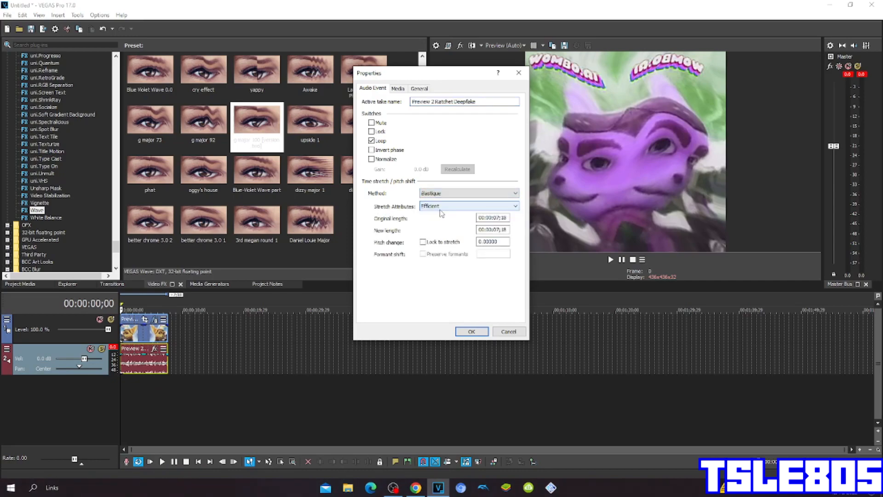
pyautogui.click(467, 205)
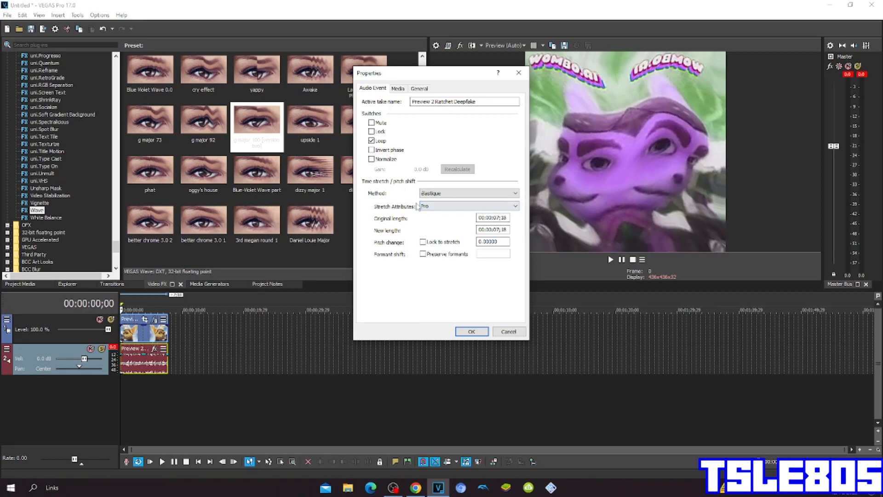
pyautogui.click(467, 205)
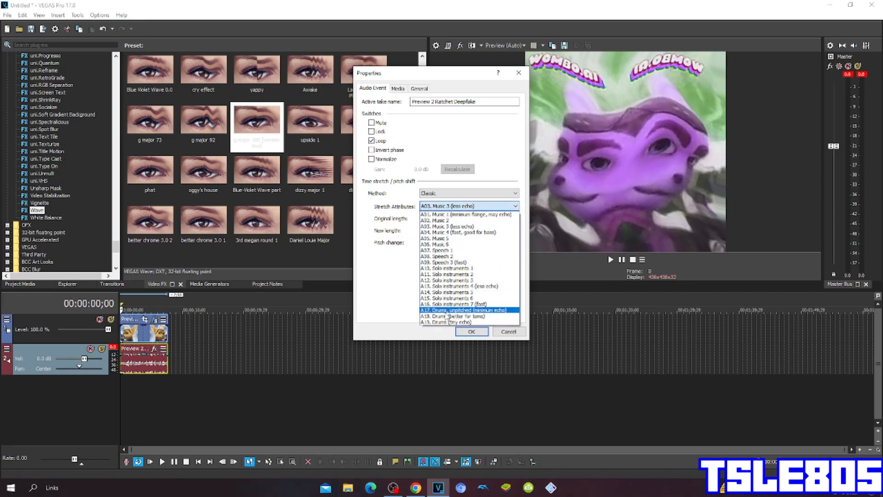
pyautogui.click(464, 310)
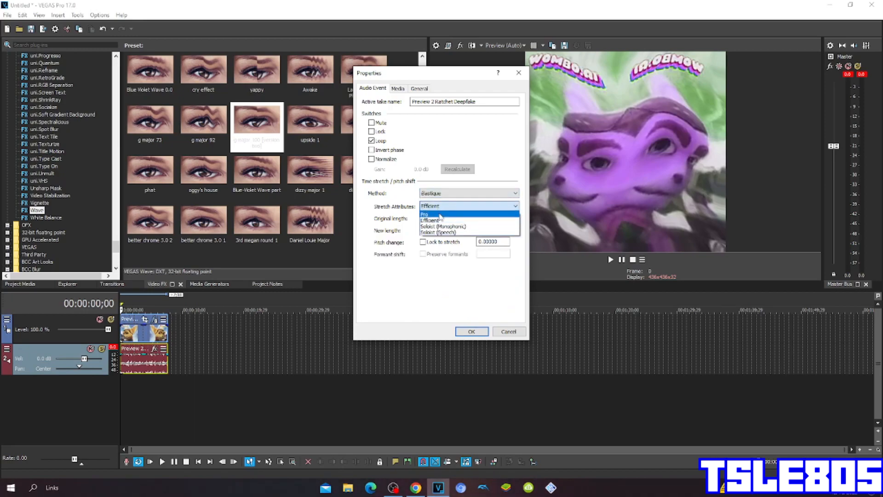
pyautogui.click(445, 214)
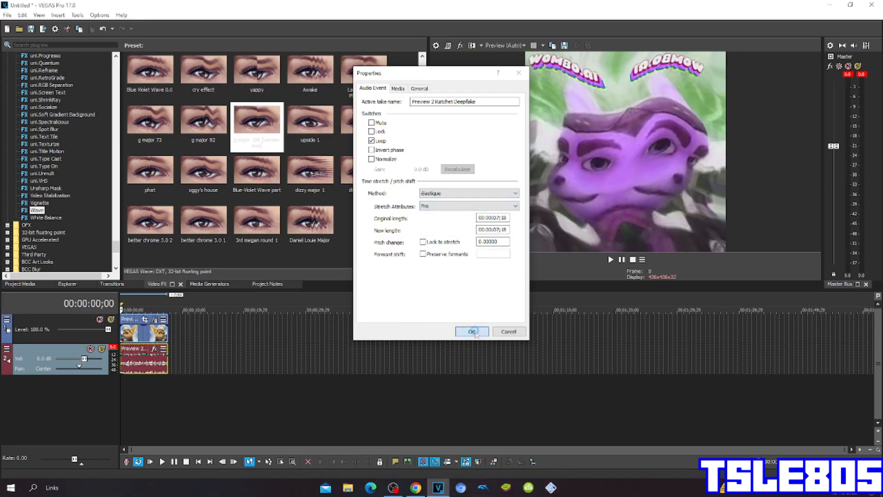
pyautogui.click(471, 331)
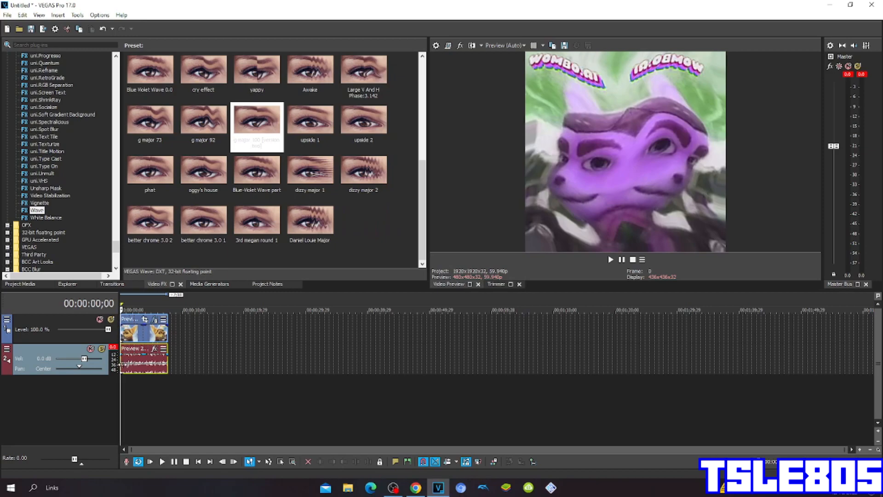
pyautogui.moveTo(180, 321)
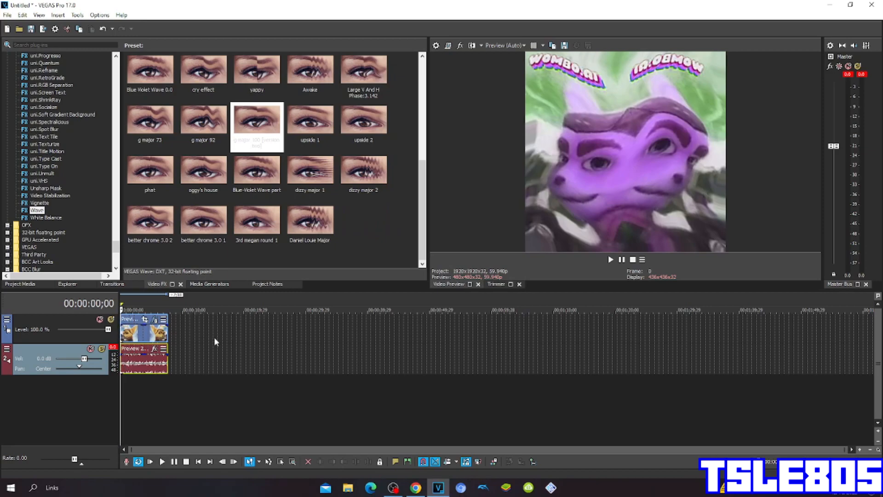
pyautogui.moveTo(233, 363)
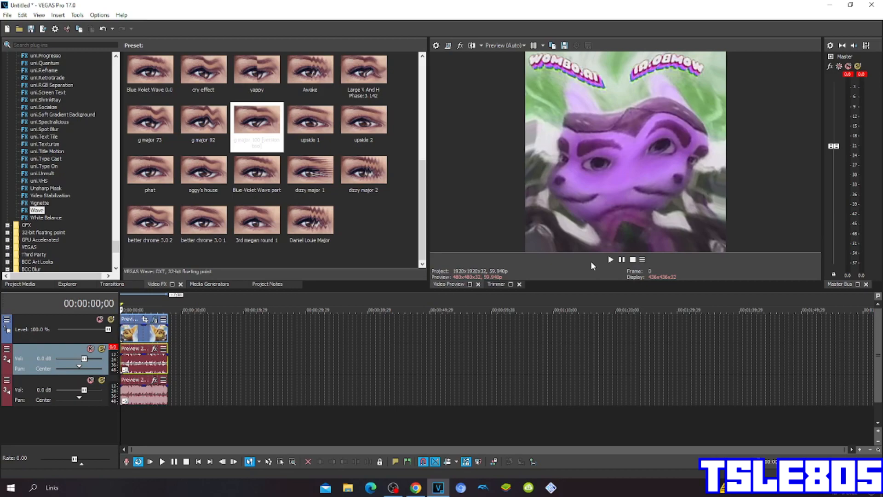
pyautogui.moveTo(645, 258)
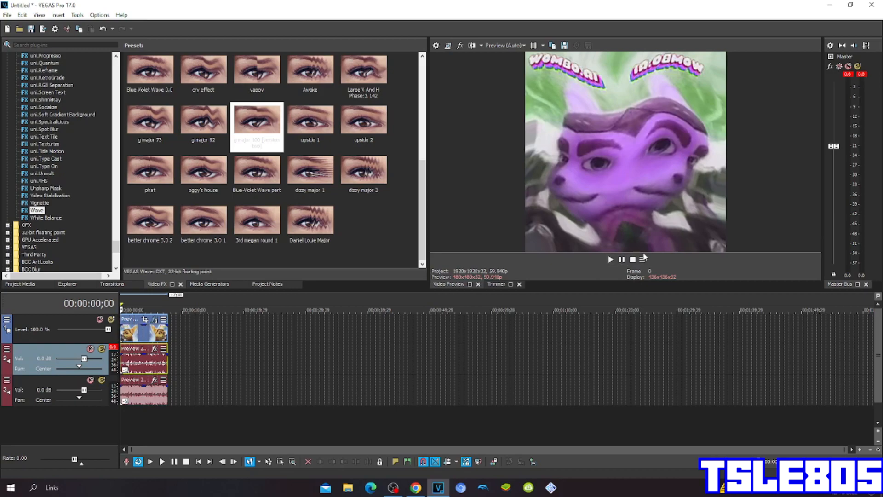
pyautogui.click(610, 259)
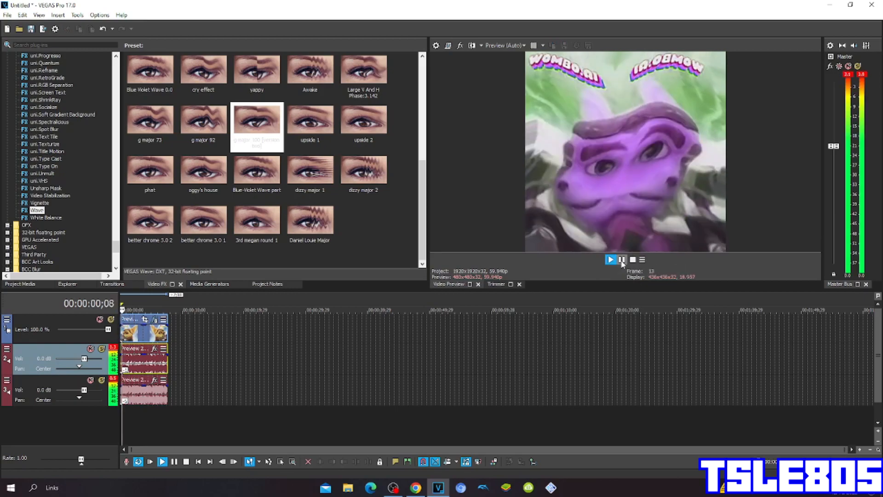
pyautogui.click(611, 260)
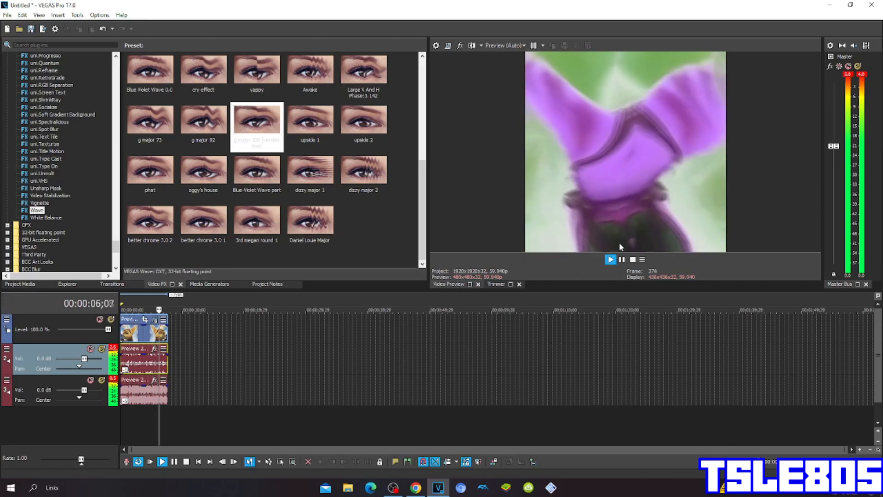
pyautogui.click(622, 260)
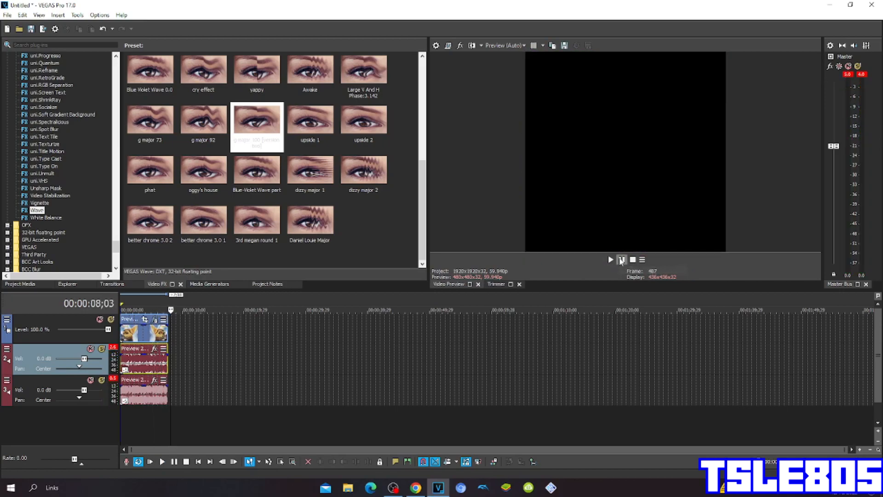
pyautogui.moveTo(619, 261)
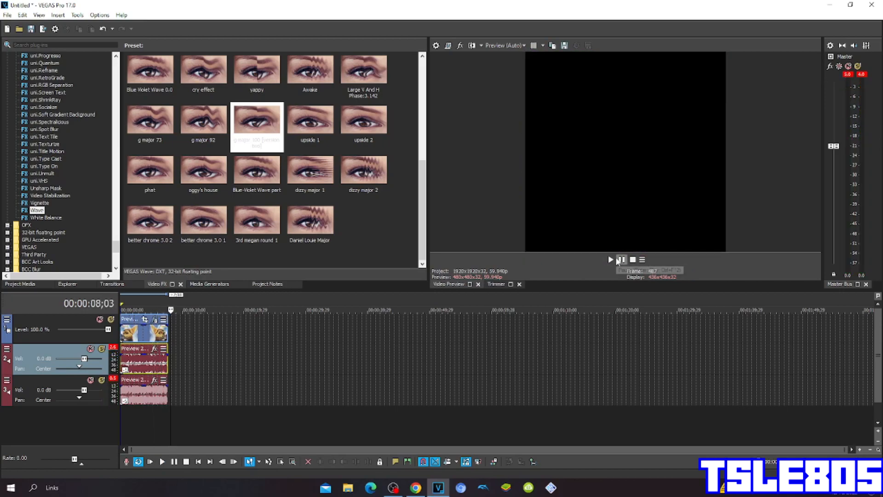